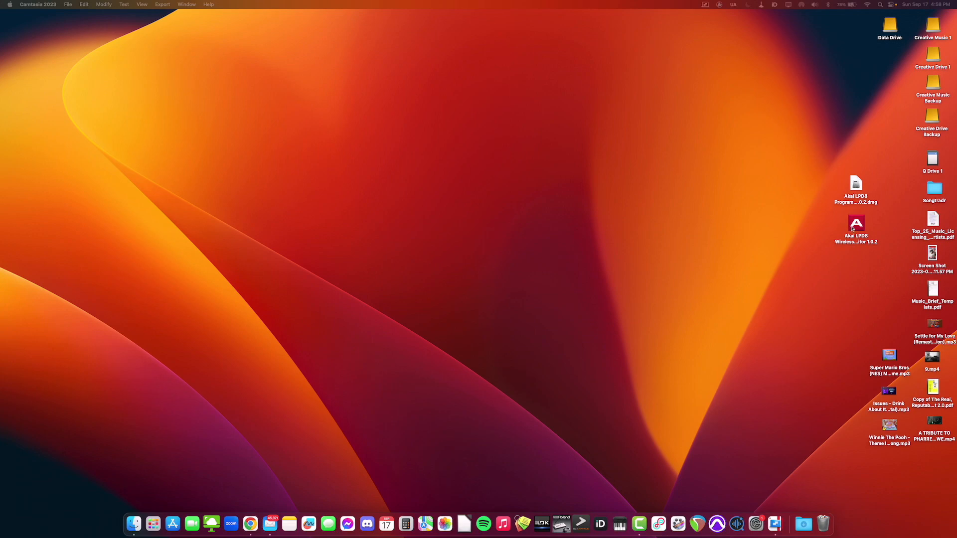
Try the Mac LPD8 program editor from its disk image, dismiss the needs-updating warning and close it
{"action": "left_click", "coordinate": [855, 230]}
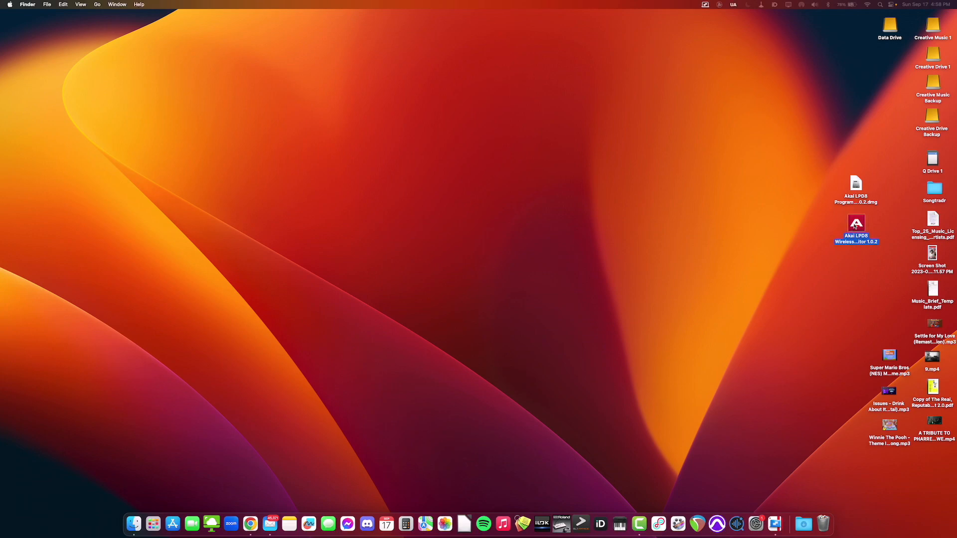
{"action": "double_click", "coordinate": [857, 227]}
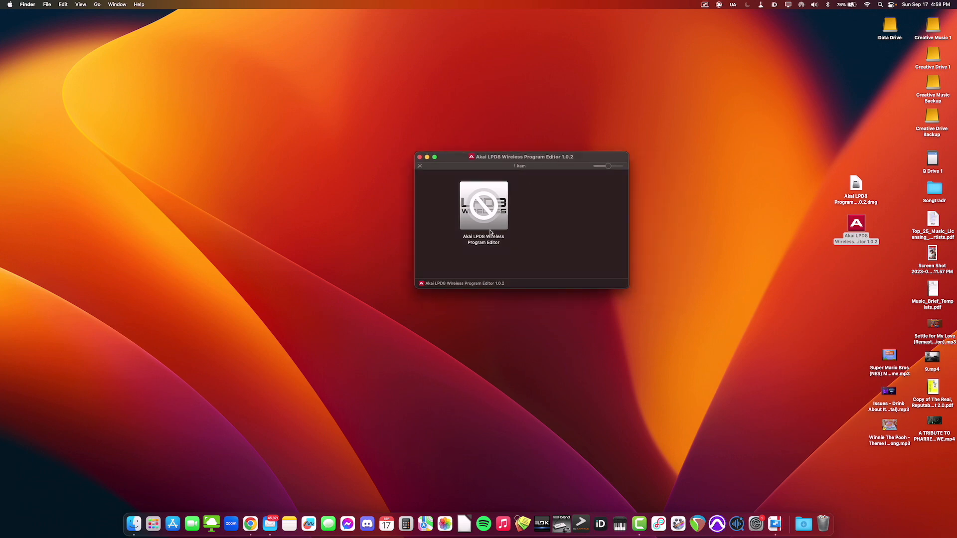
{"action": "double_click", "coordinate": [482, 204]}
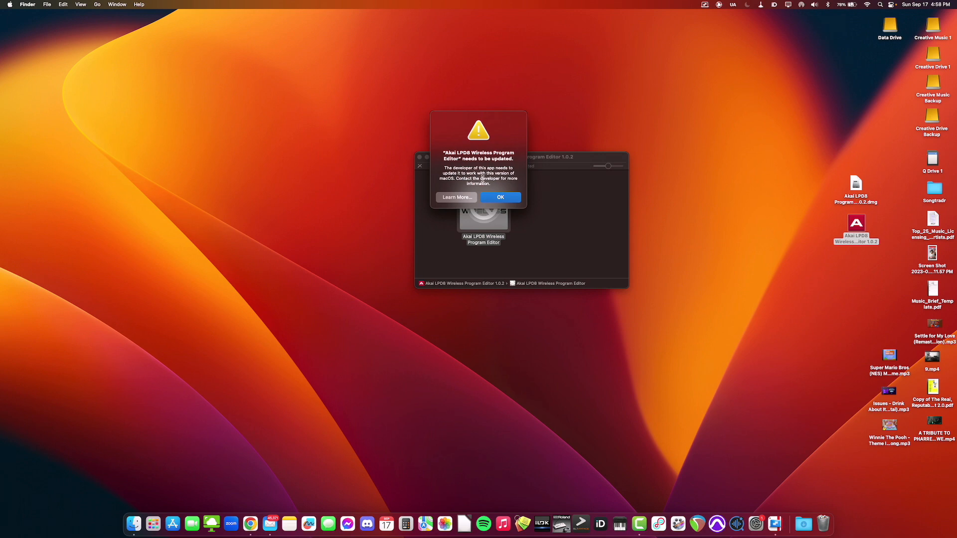
{"action": "left_click", "coordinate": [499, 198]}
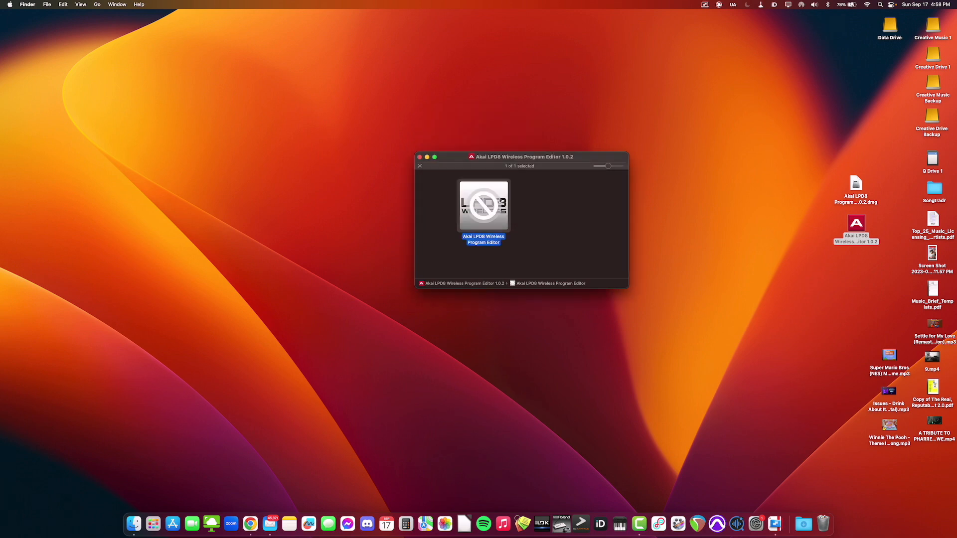
{"action": "left_click", "coordinate": [420, 156]}
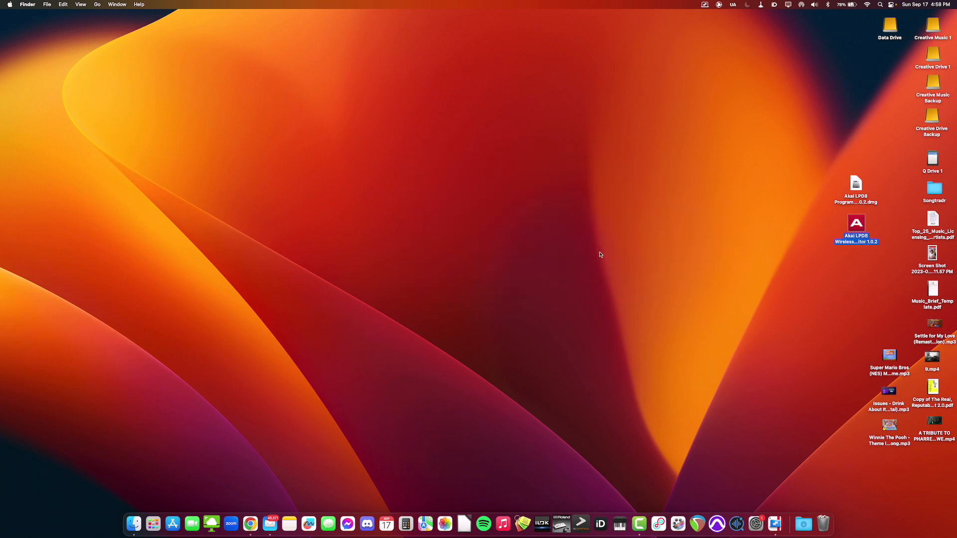
{"action": "left_click", "coordinate": [250, 524]}
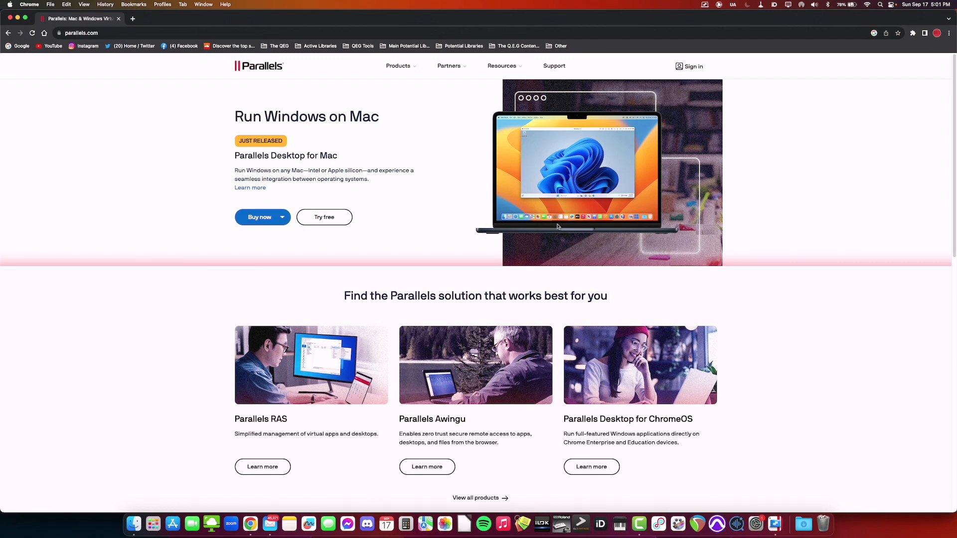
{"action": "mouse_move", "coordinate": [813, 211]}
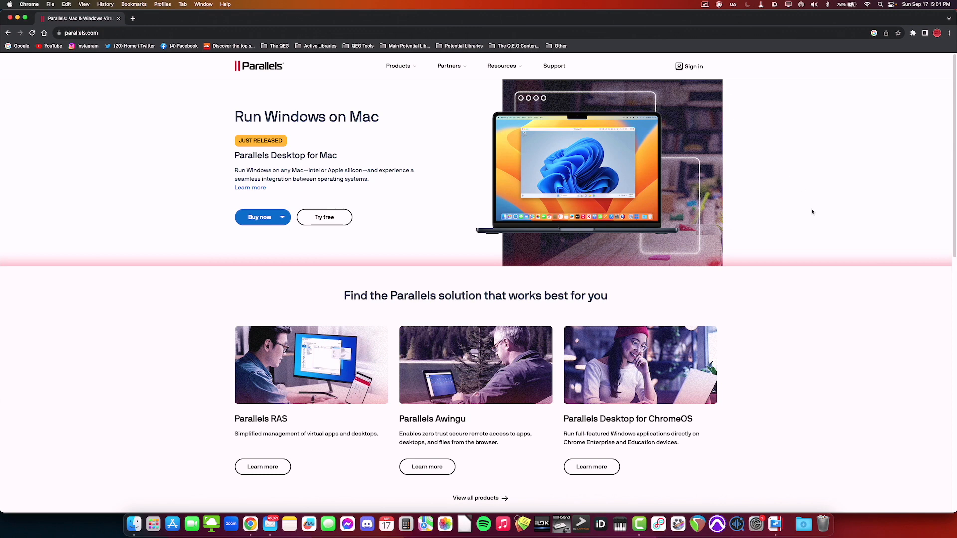
{"action": "mouse_move", "coordinate": [784, 187]}
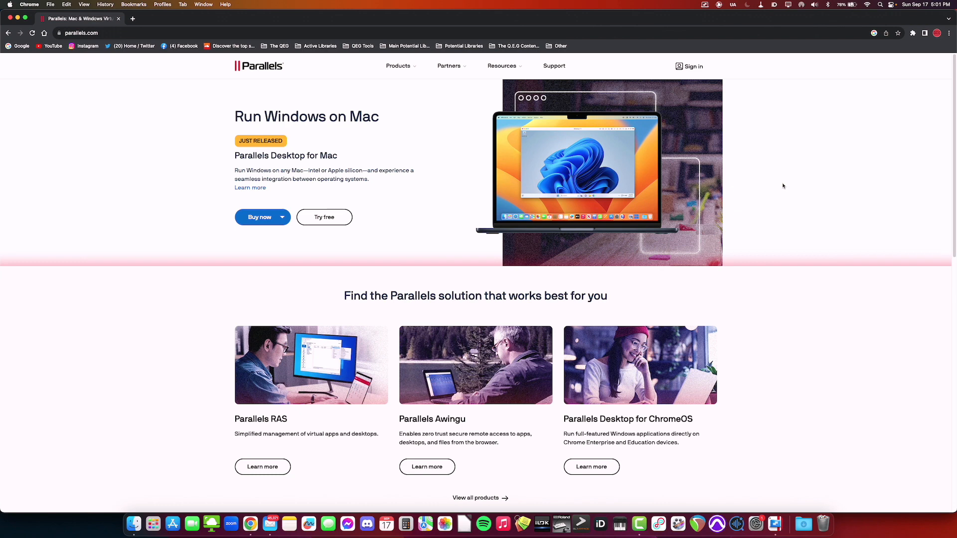
{"action": "mouse_move", "coordinate": [310, 143]}
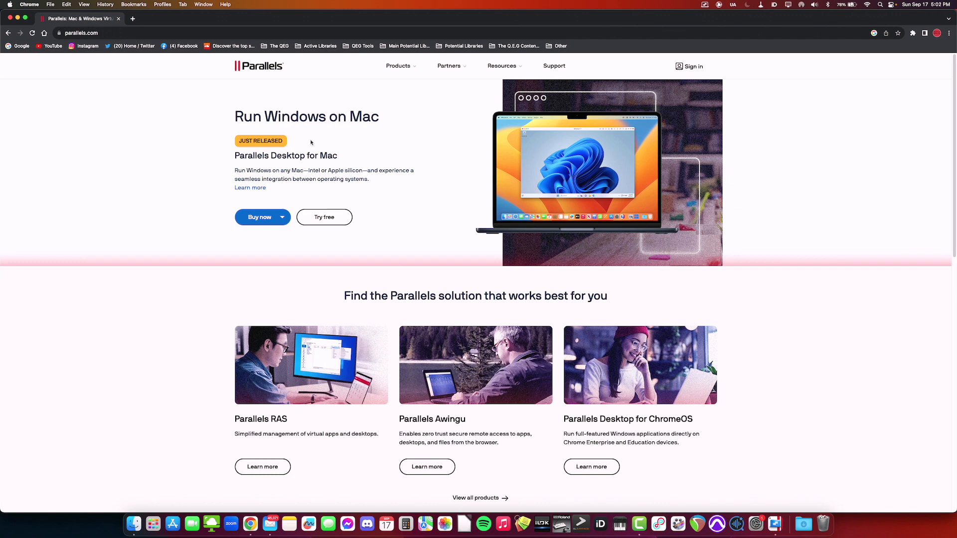
{"action": "mouse_move", "coordinate": [648, 150]}
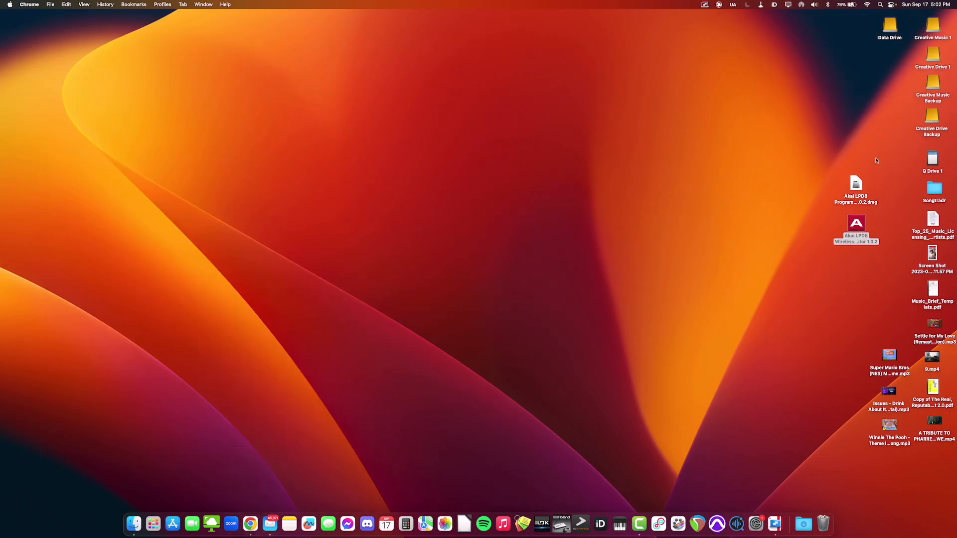
Launch Windows 11 (1).pvm from the Data Drive folder in Parallels Desktop
{"action": "double_click", "coordinate": [889, 24]}
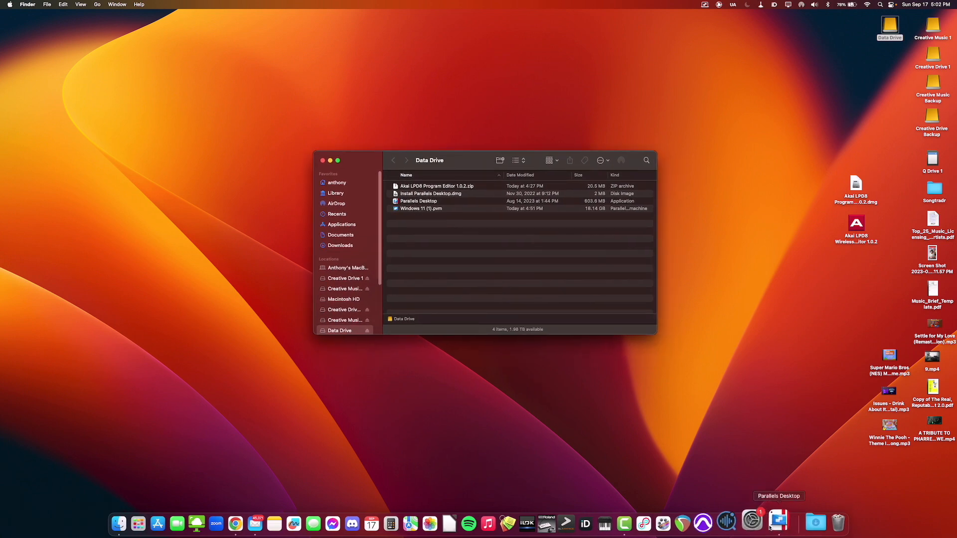
{"action": "double_click", "coordinate": [421, 208]}
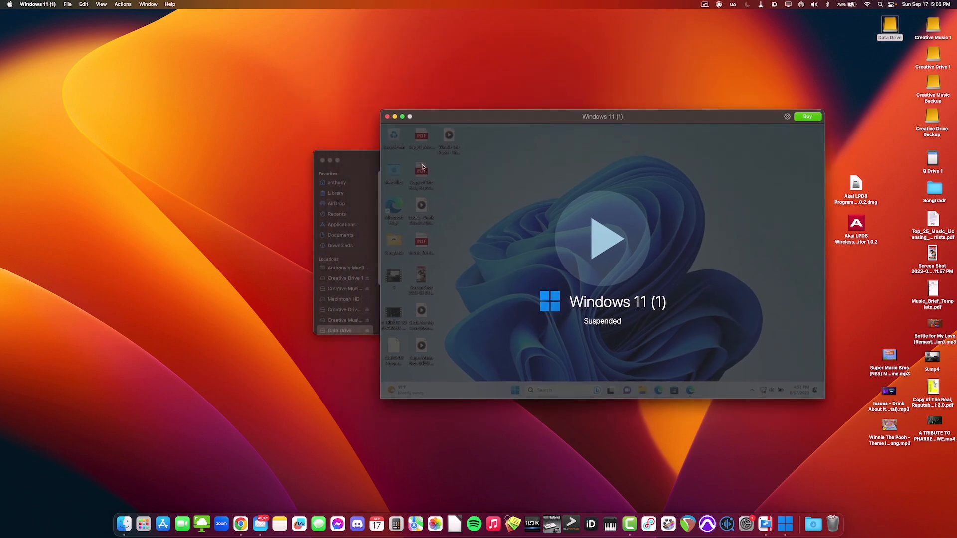
{"action": "mouse_move", "coordinate": [423, 168]}
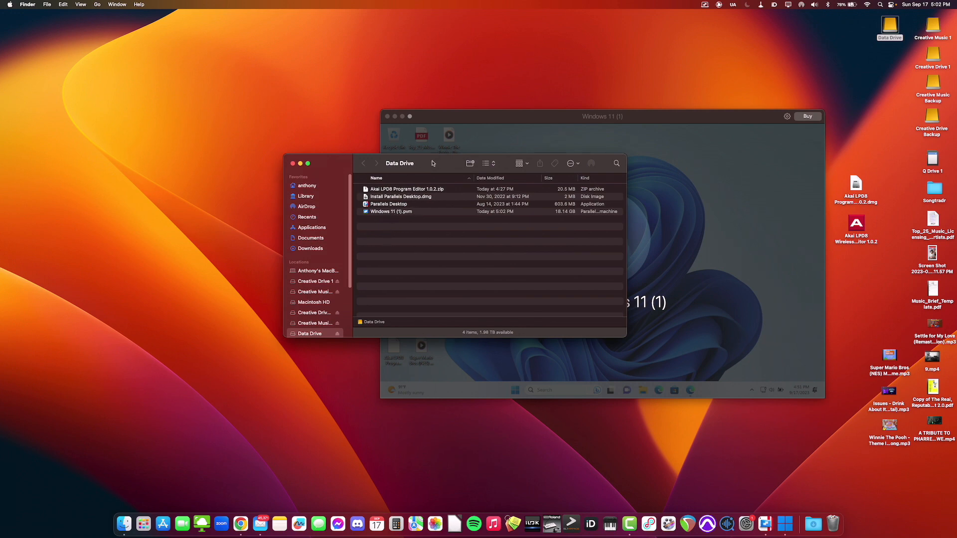
{"action": "left_click_drag", "start_coordinate": [432, 162], "coordinate": [477, 196]}
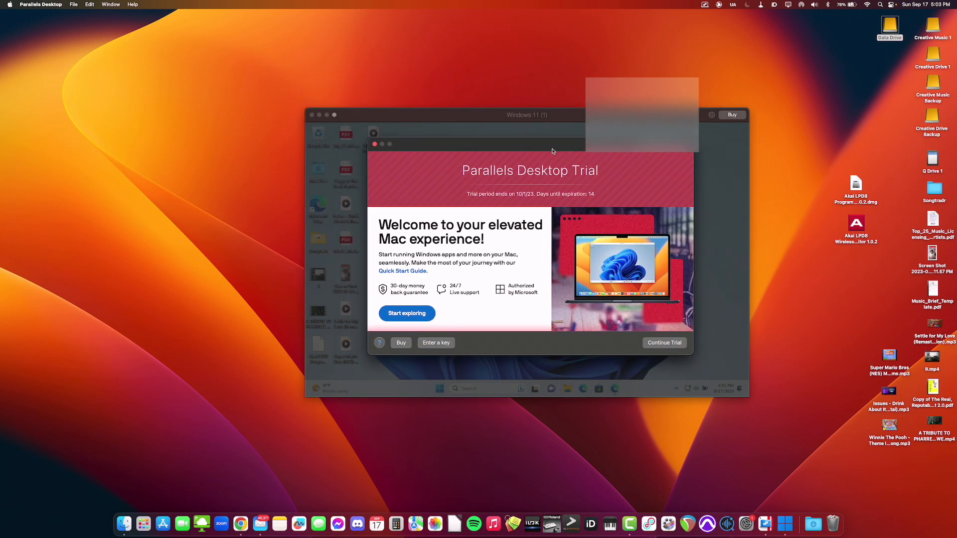
{"action": "mouse_move", "coordinate": [496, 200]}
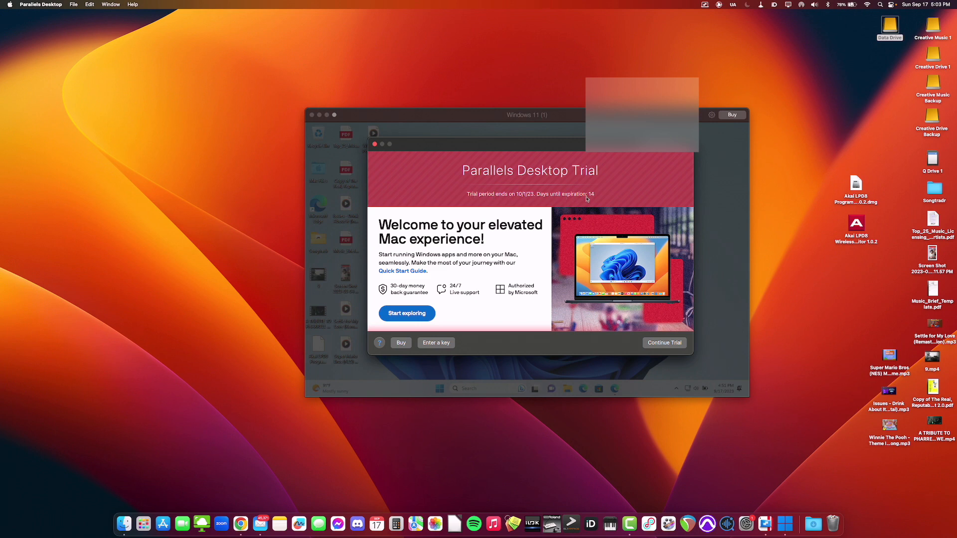
{"action": "mouse_move", "coordinate": [604, 200]}
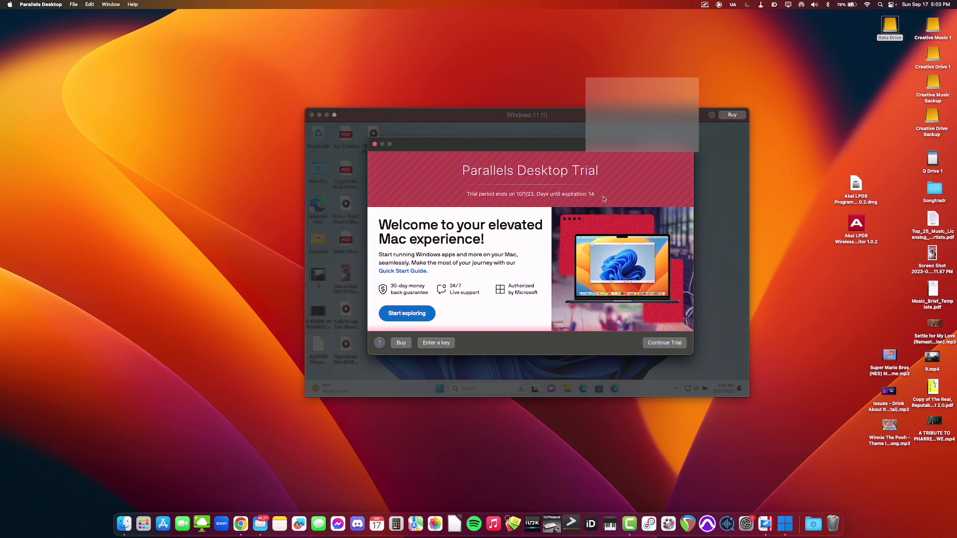
Continue the Parallels trial and acknowledge the volume disconnection warning so Windows 11 boots
{"action": "left_click", "coordinate": [664, 342]}
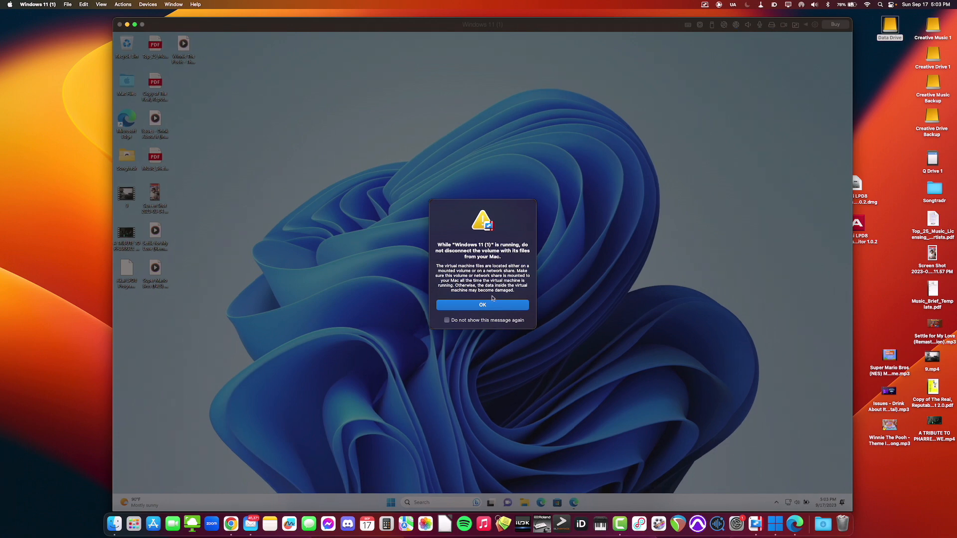
{"action": "mouse_move", "coordinate": [499, 244]}
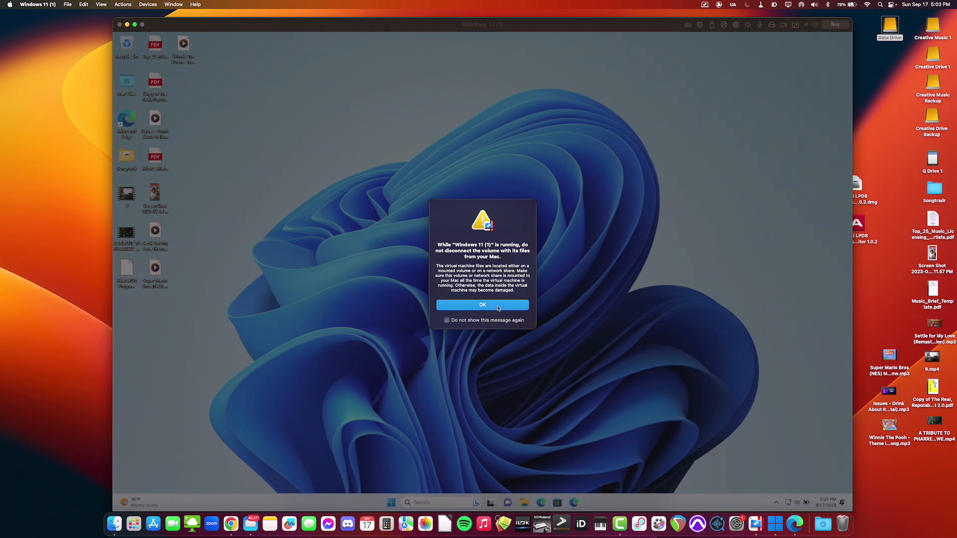
{"action": "left_click", "coordinate": [482, 305]}
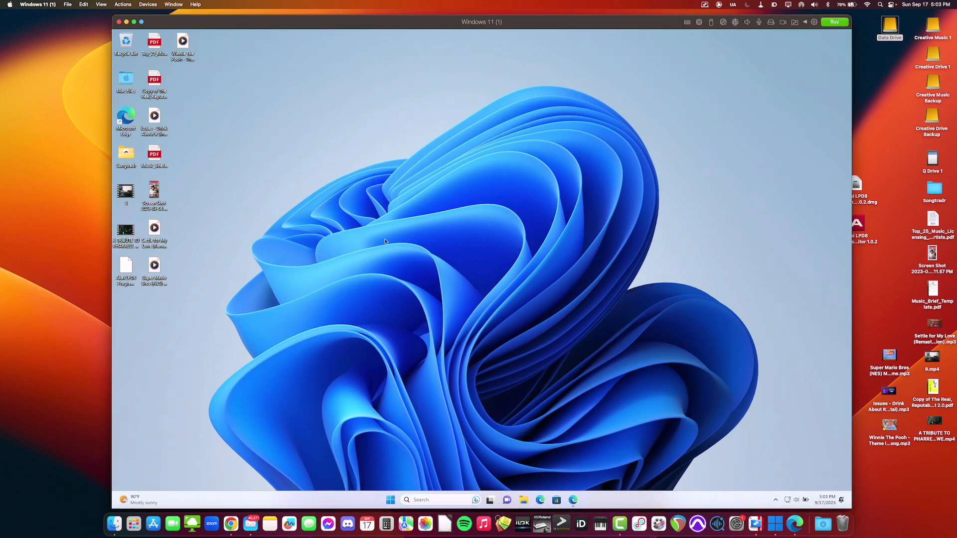
{"action": "mouse_move", "coordinate": [365, 238]}
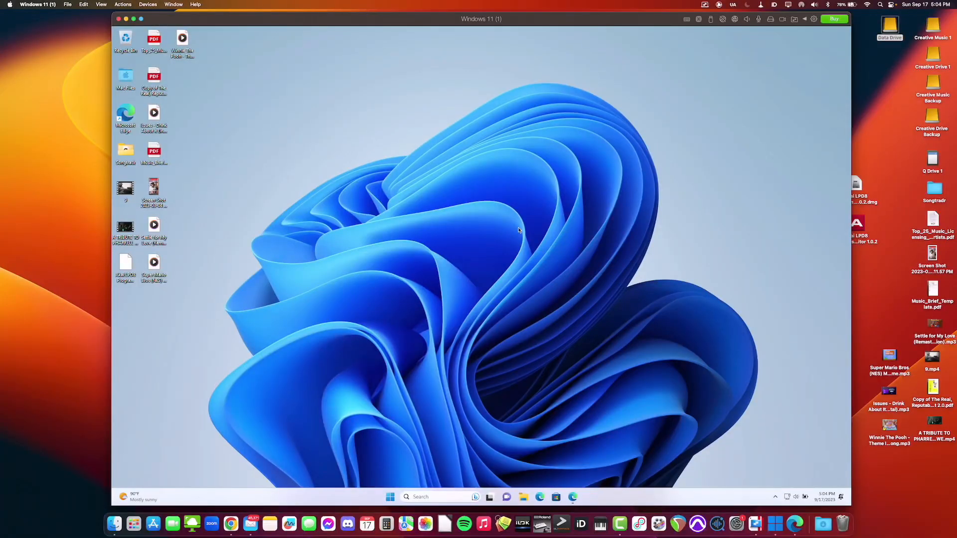
{"action": "mouse_move", "coordinate": [513, 243]}
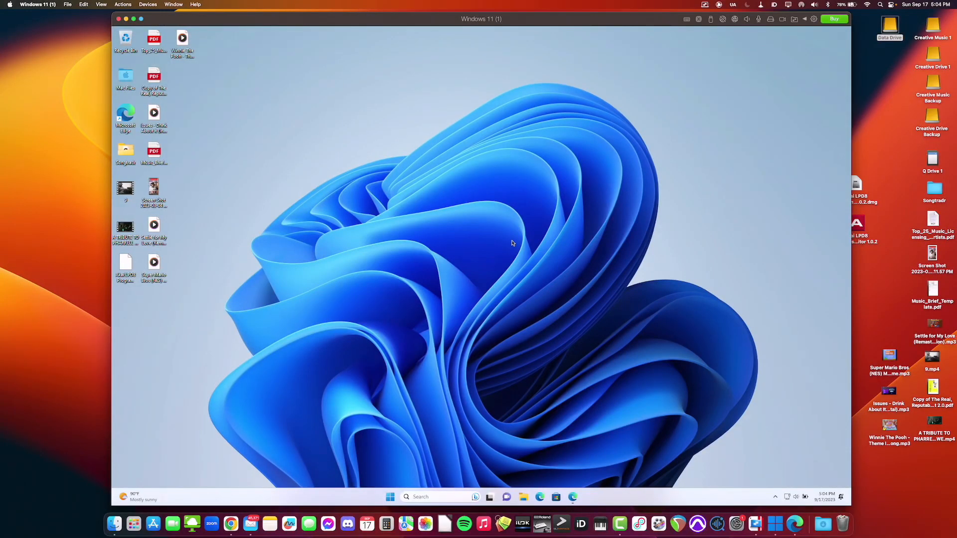
{"action": "mouse_move", "coordinate": [518, 18]}
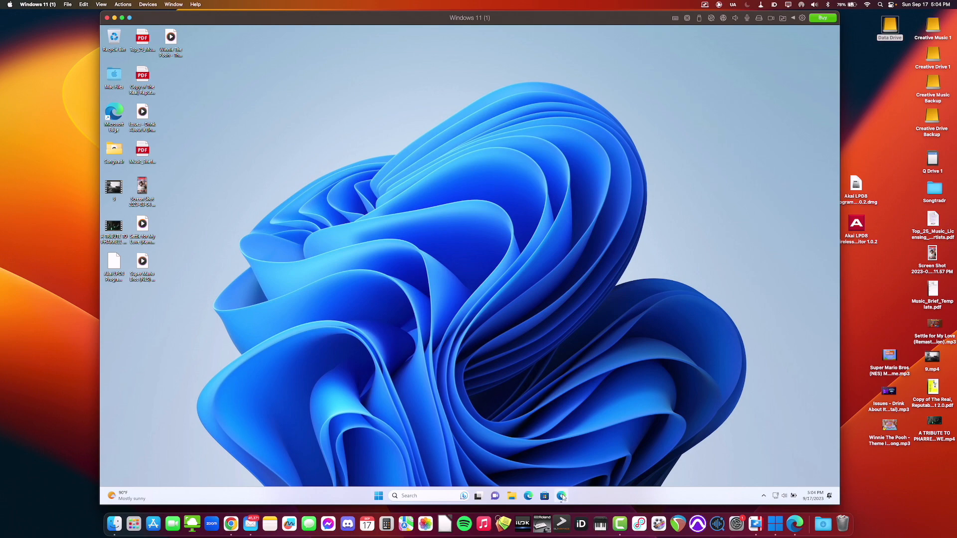
{"action": "mouse_move", "coordinate": [562, 495]}
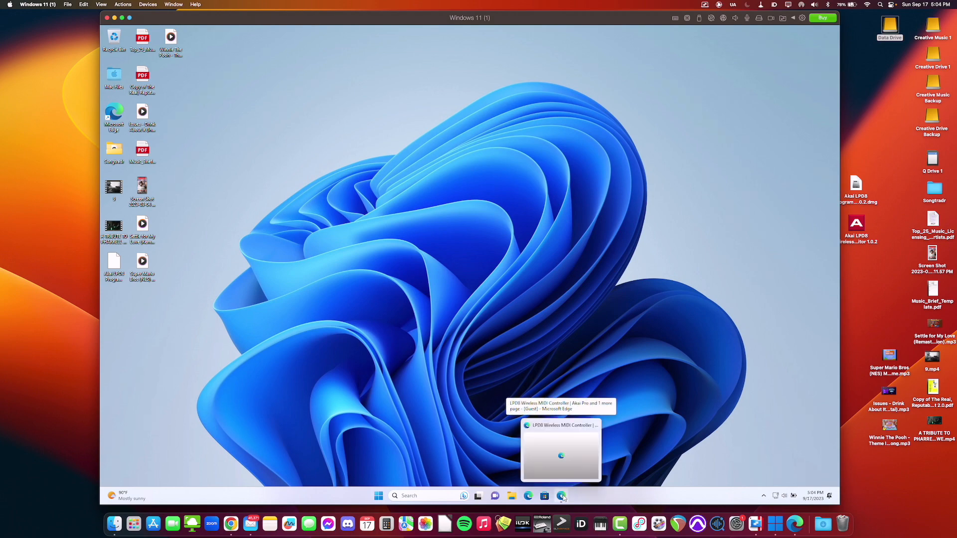
Return to the Akai LPD8 Wireless overview page in Edge and bring its downloads list into view
{"action": "left_click", "coordinate": [561, 451]}
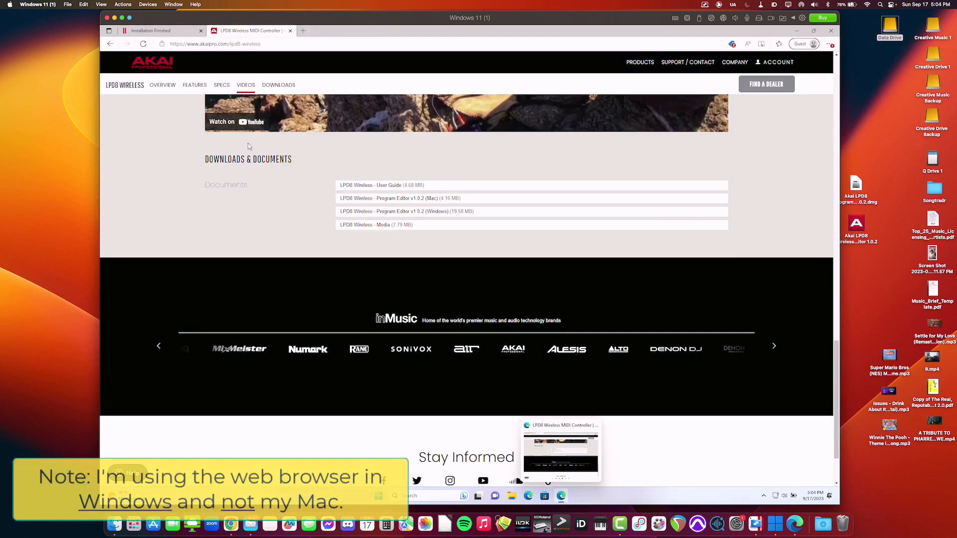
{"action": "left_click", "coordinate": [163, 85]}
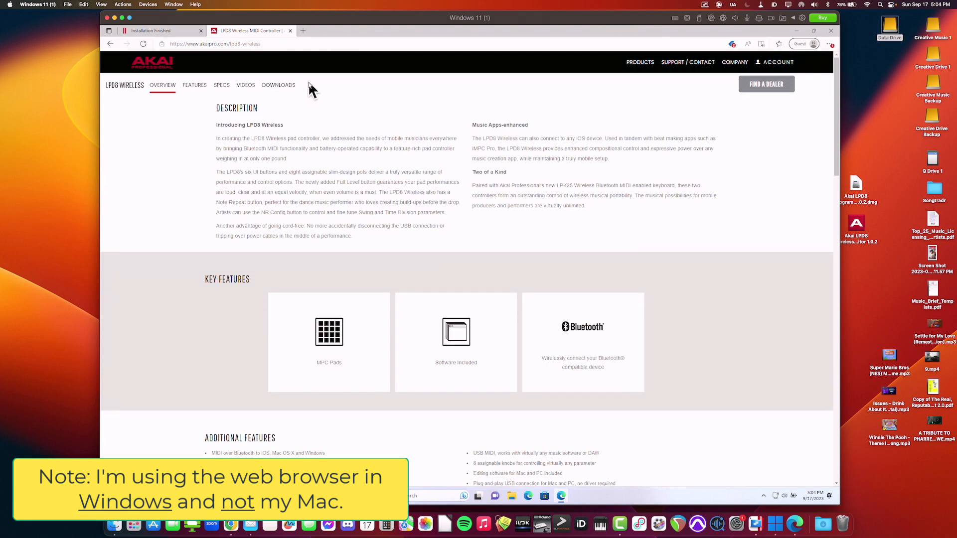
{"action": "mouse_move", "coordinate": [259, 137]}
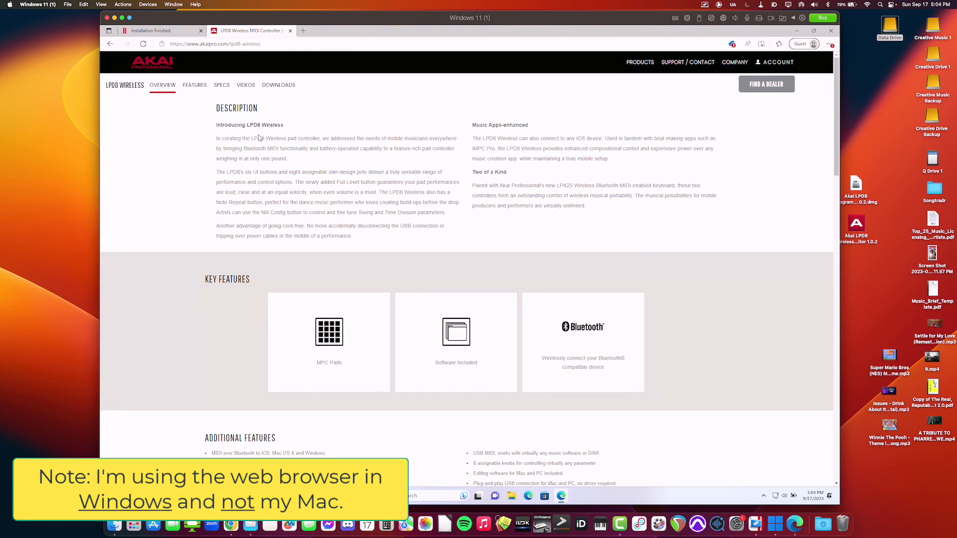
{"action": "mouse_move", "coordinate": [287, 129]}
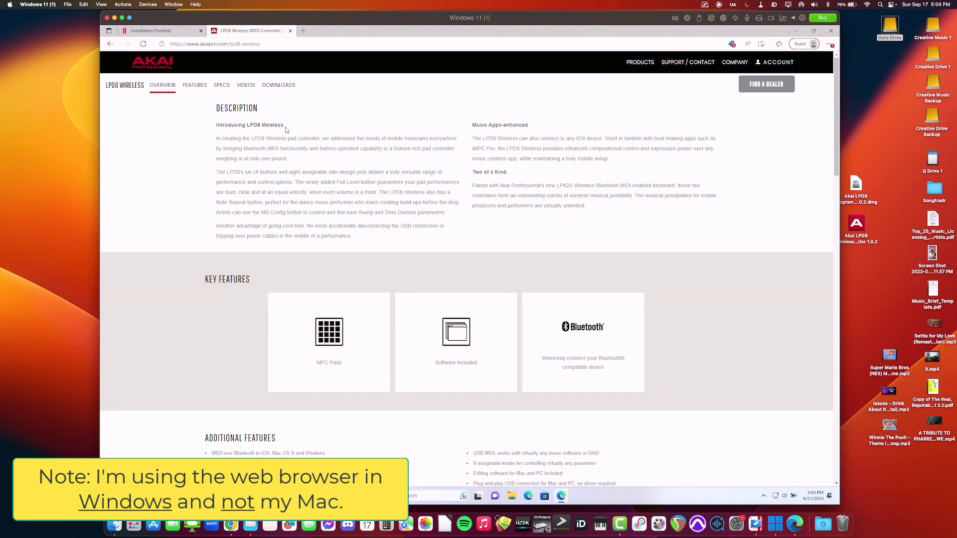
{"action": "mouse_move", "coordinate": [329, 169]}
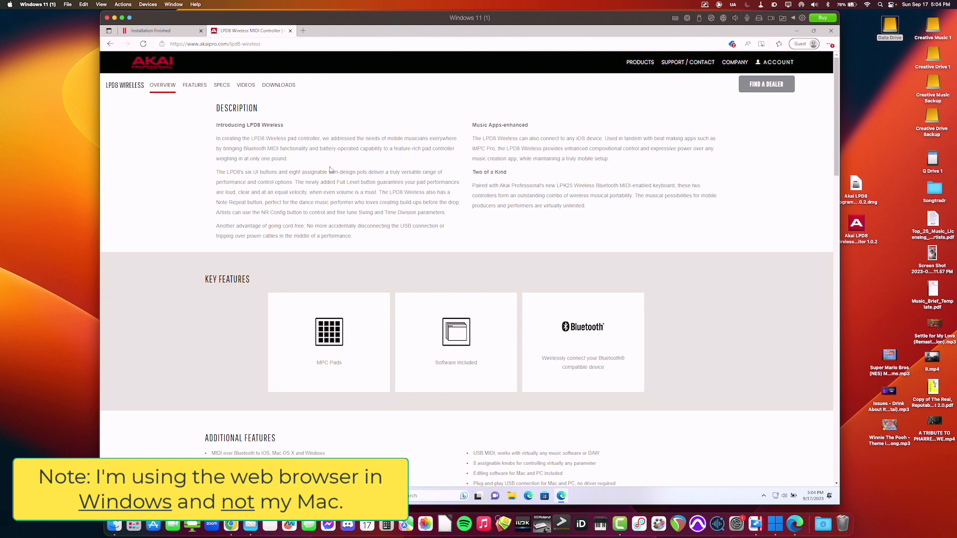
{"action": "mouse_move", "coordinate": [401, 171]}
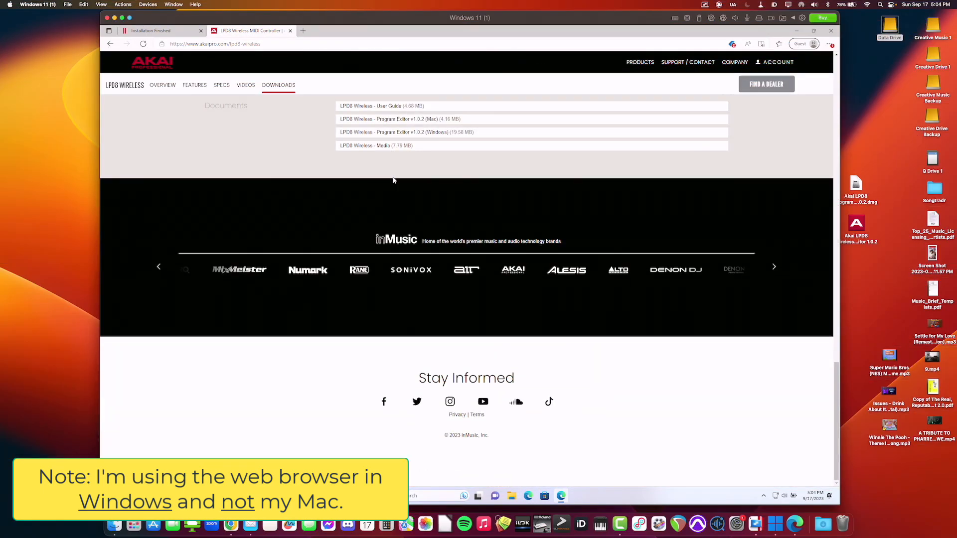
{"action": "scroll", "scroll_direction": "up", "scroll_amount": 3}
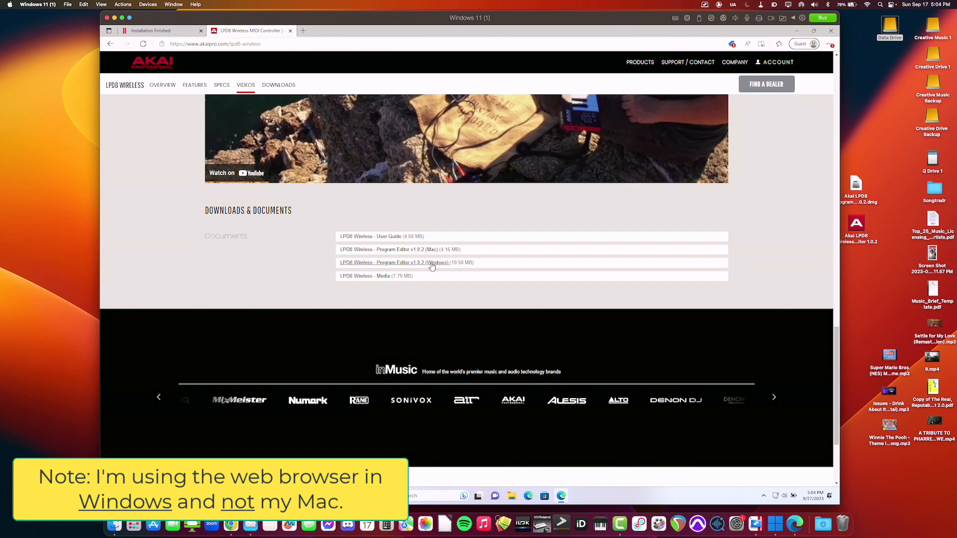
{"action": "mouse_move", "coordinate": [804, 28]}
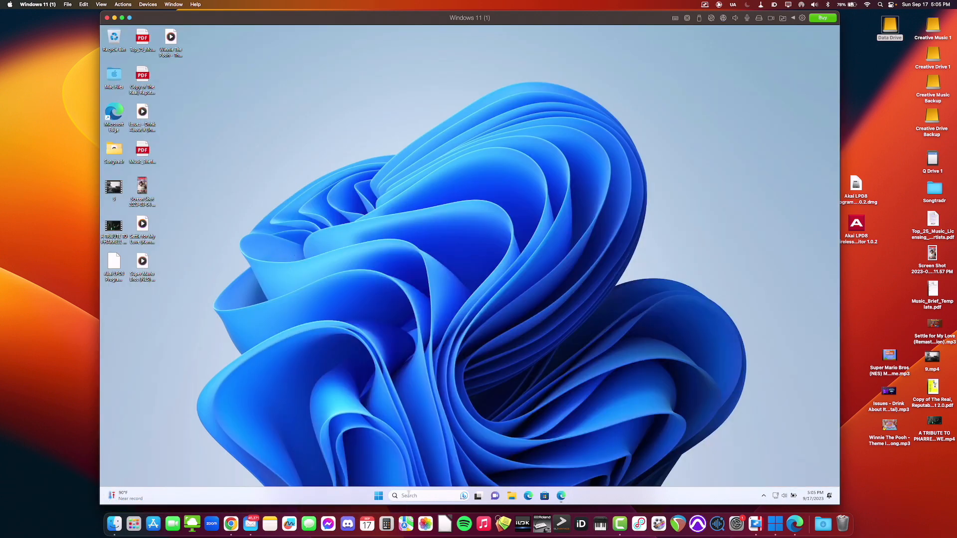
{"action": "mouse_move", "coordinate": [513, 496]}
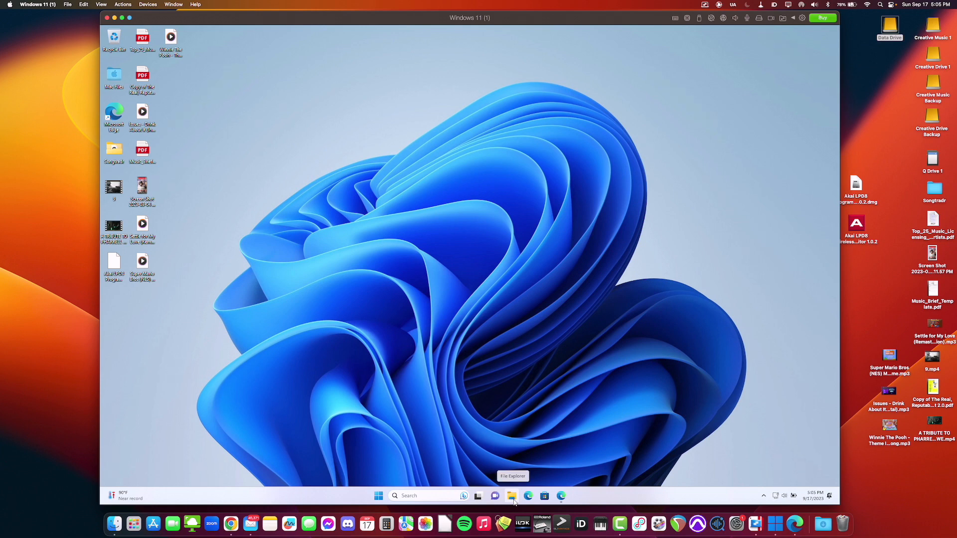
Browse This PC to Data Drive on 'Mac' (R:) and open the Akai LPD8 Program Editor 1.0.2 archive
{"action": "left_click", "coordinate": [511, 495]}
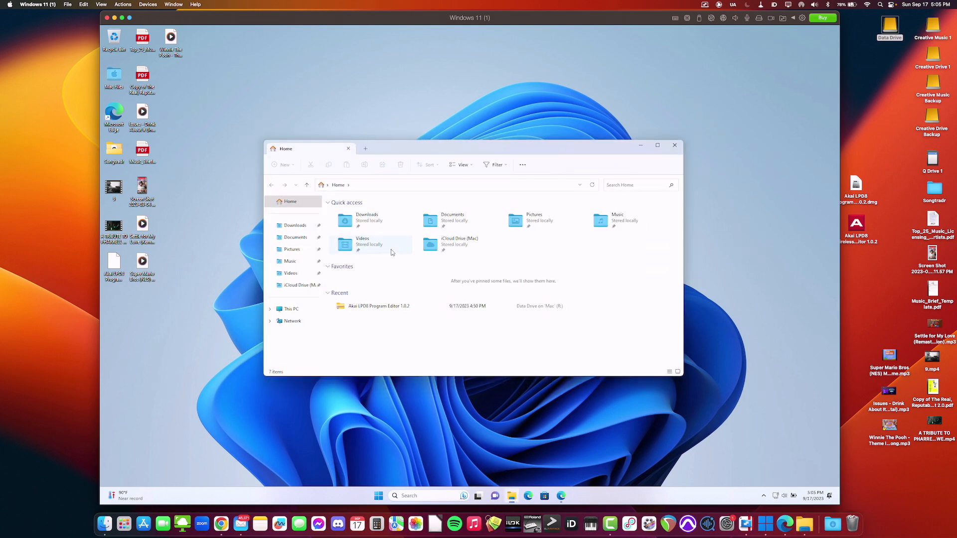
{"action": "mouse_move", "coordinate": [372, 308]}
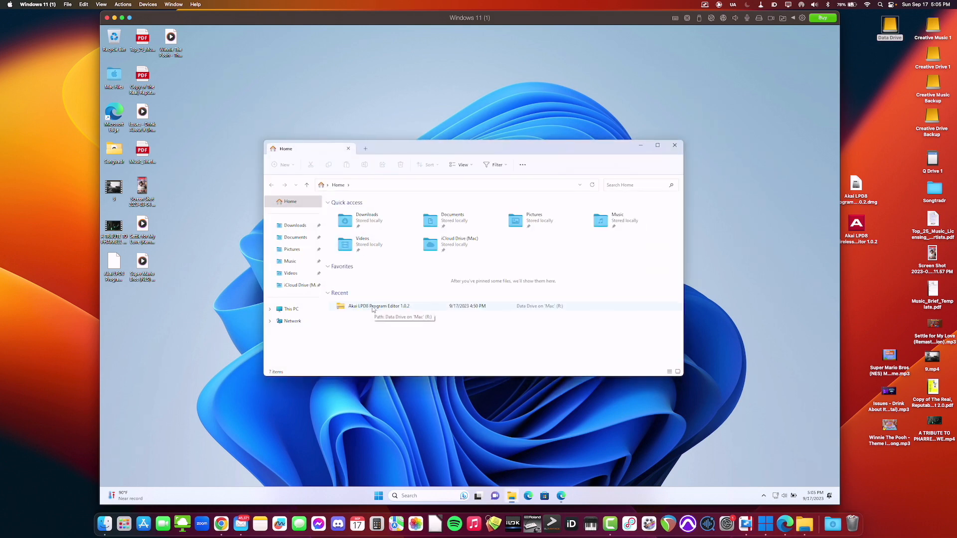
{"action": "left_click", "coordinate": [291, 309]}
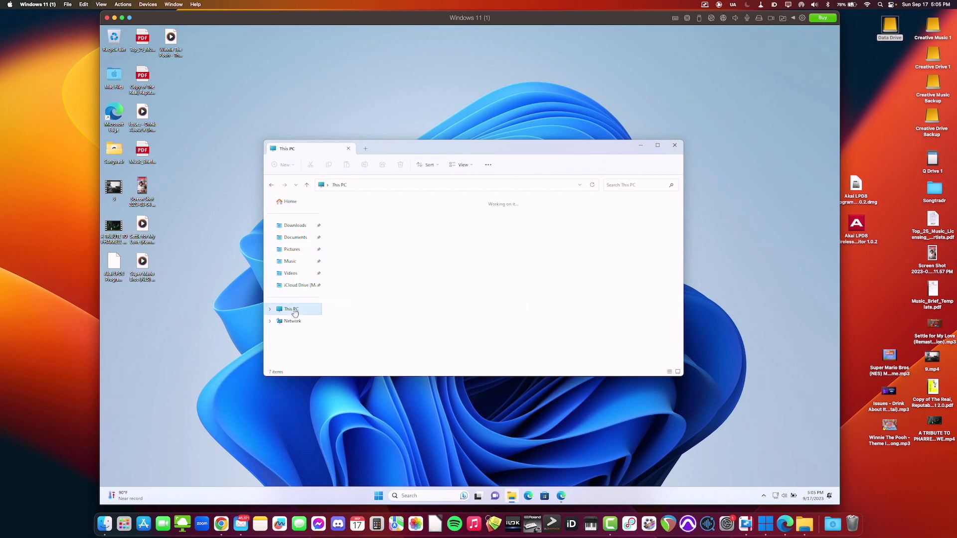
{"action": "left_click", "coordinate": [292, 309]}
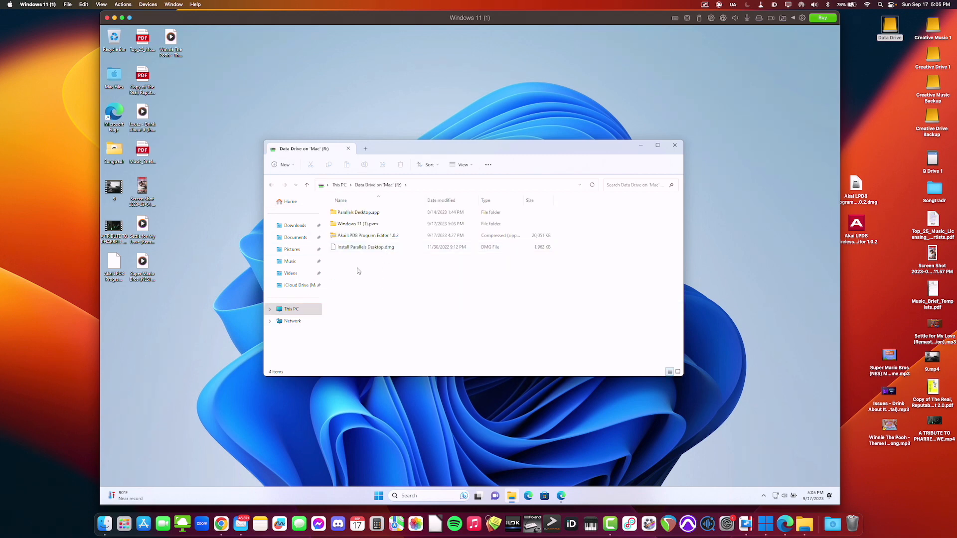
{"action": "left_click", "coordinate": [365, 247]}
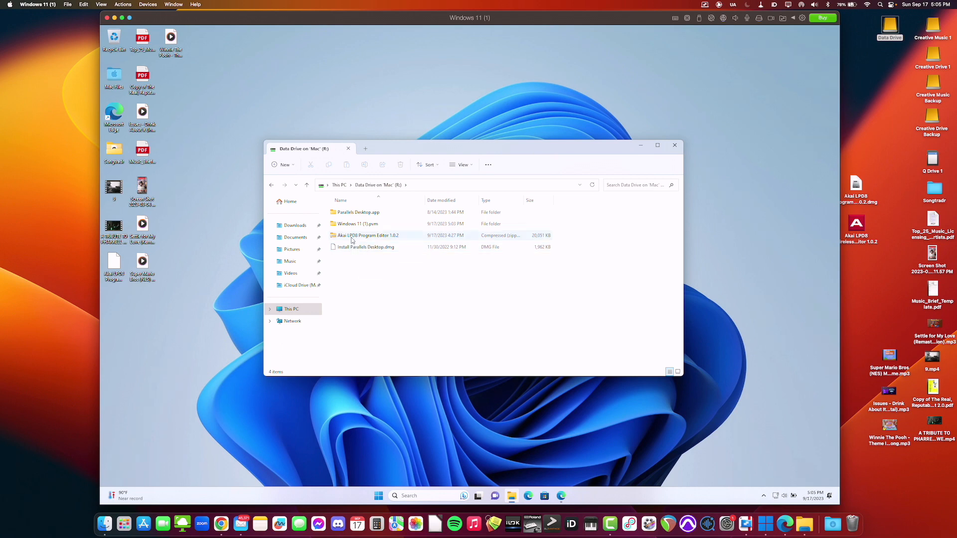
{"action": "double_click", "coordinate": [368, 235]}
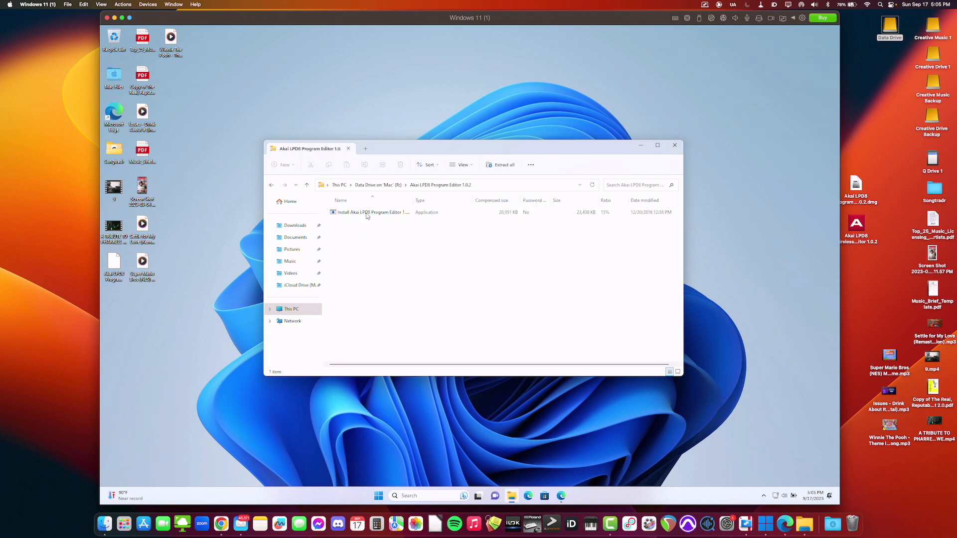
Run the LPD8 program editor installer from the archive and approve the UAC prompt
{"action": "left_click", "coordinate": [372, 212]}
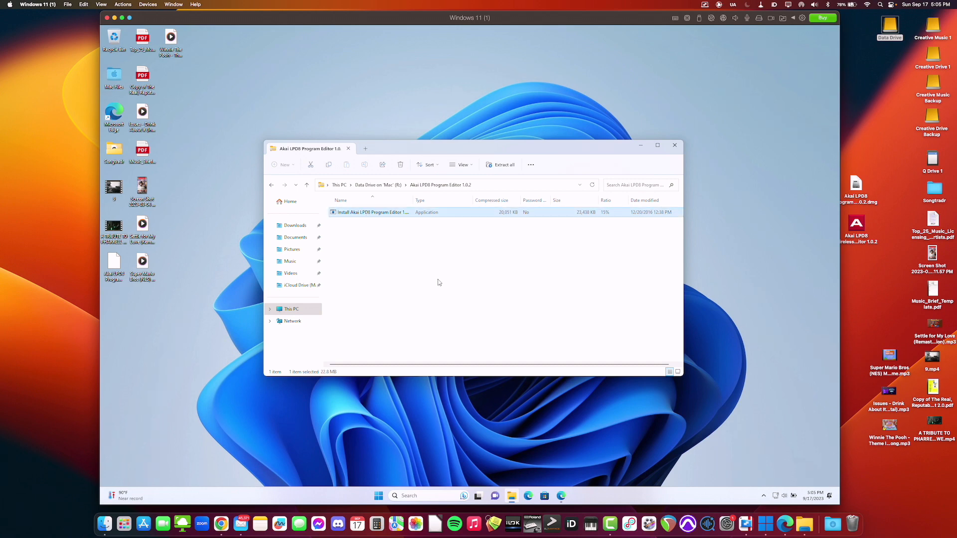
{"action": "double_click", "coordinate": [368, 212]}
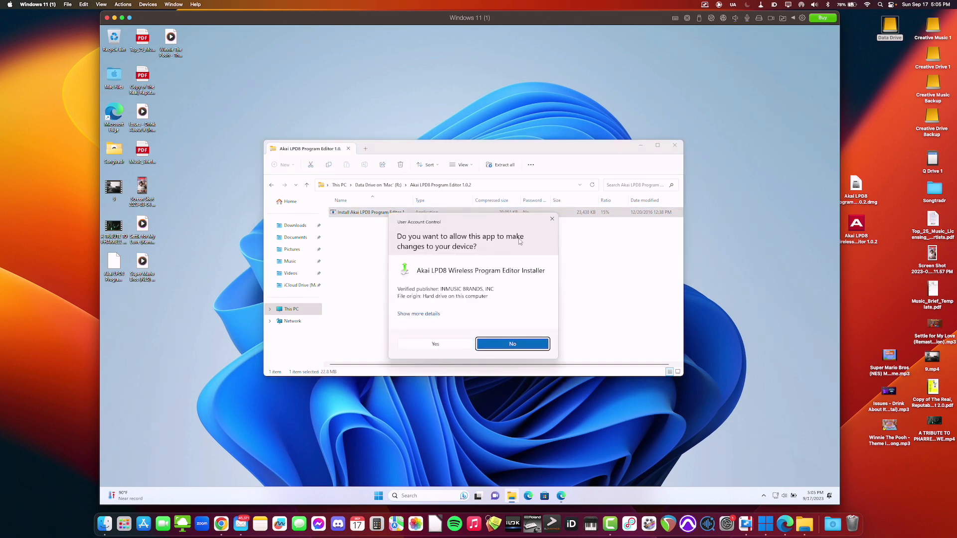
{"action": "mouse_move", "coordinate": [414, 256]}
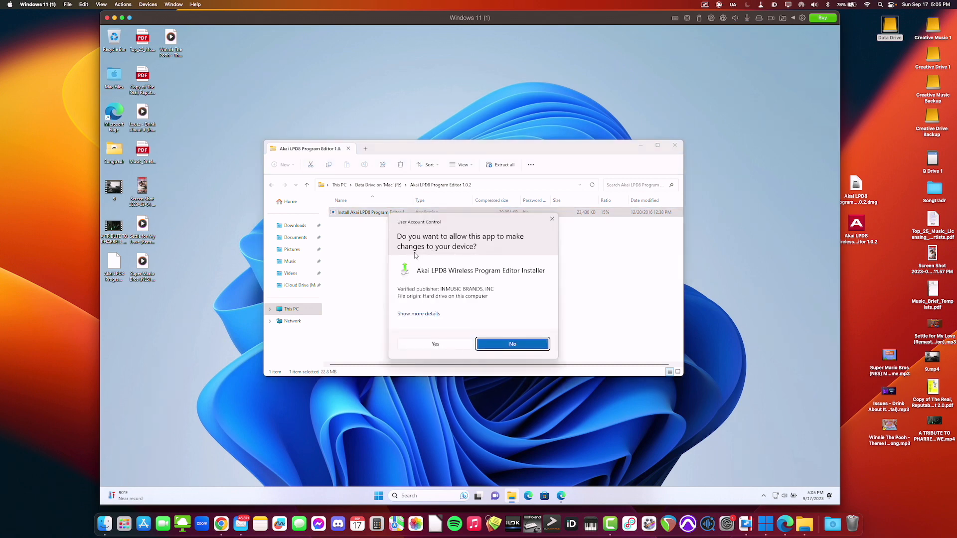
{"action": "left_click", "coordinate": [513, 344]}
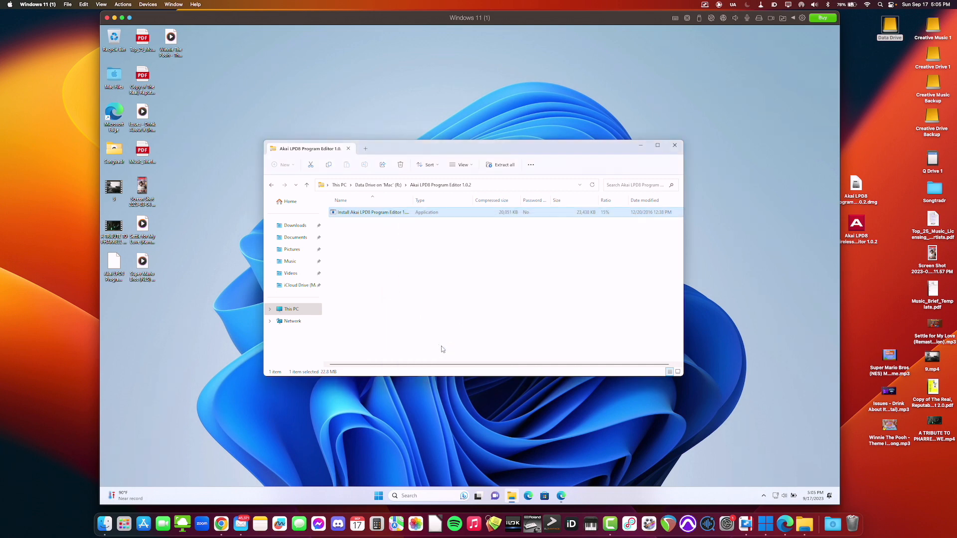
Cancel the already-installed setup wizard, confirm, finish it and close File Explorer
{"action": "double_click", "coordinate": [369, 211]}
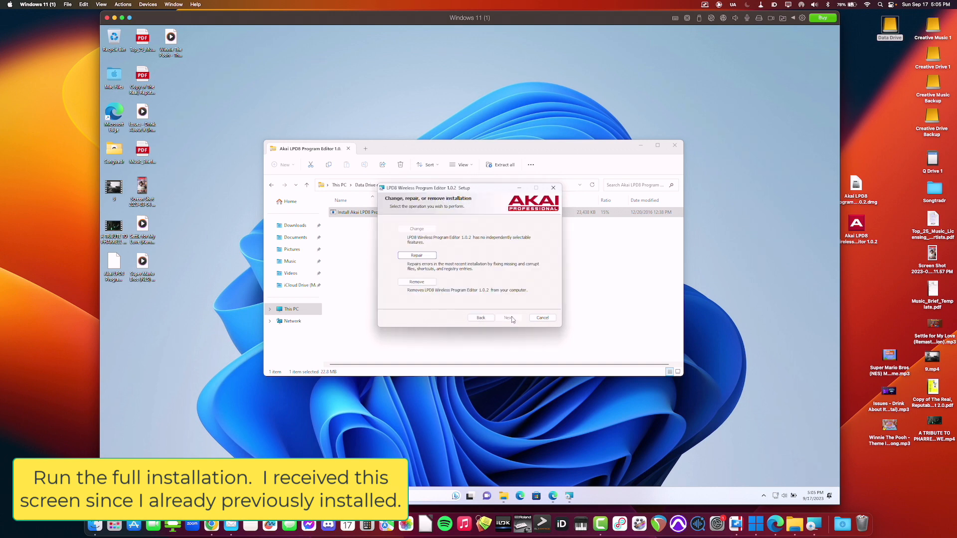
{"action": "mouse_move", "coordinate": [407, 209]}
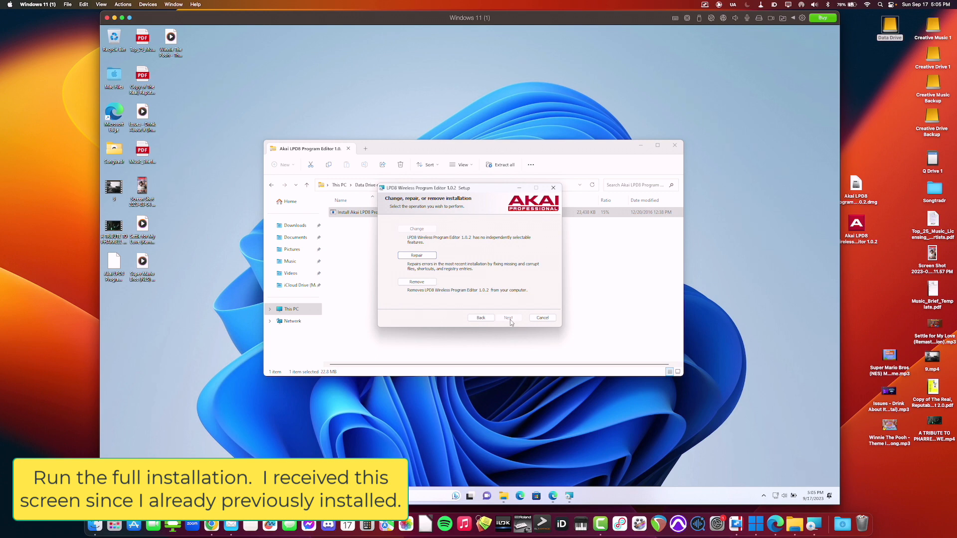
{"action": "left_click", "coordinate": [541, 317]}
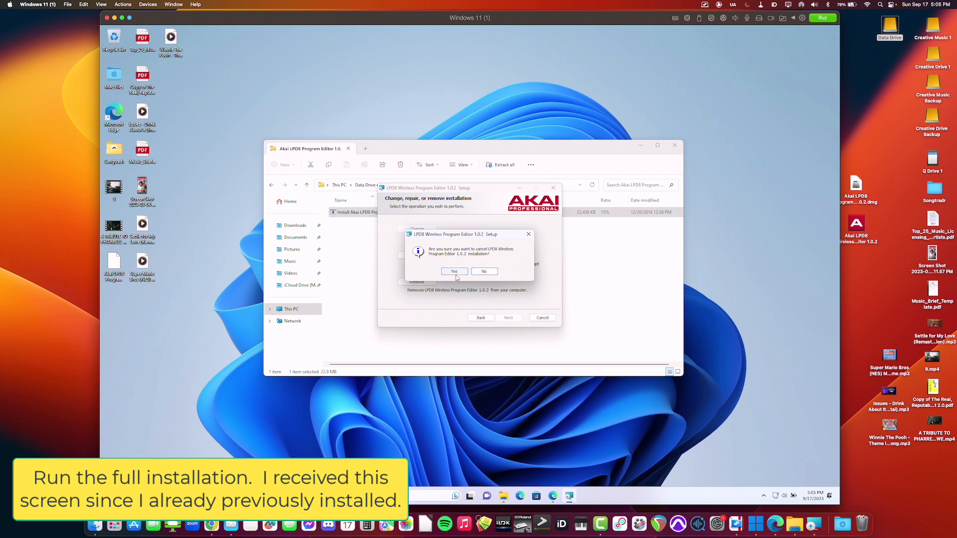
{"action": "left_click", "coordinate": [453, 271]}
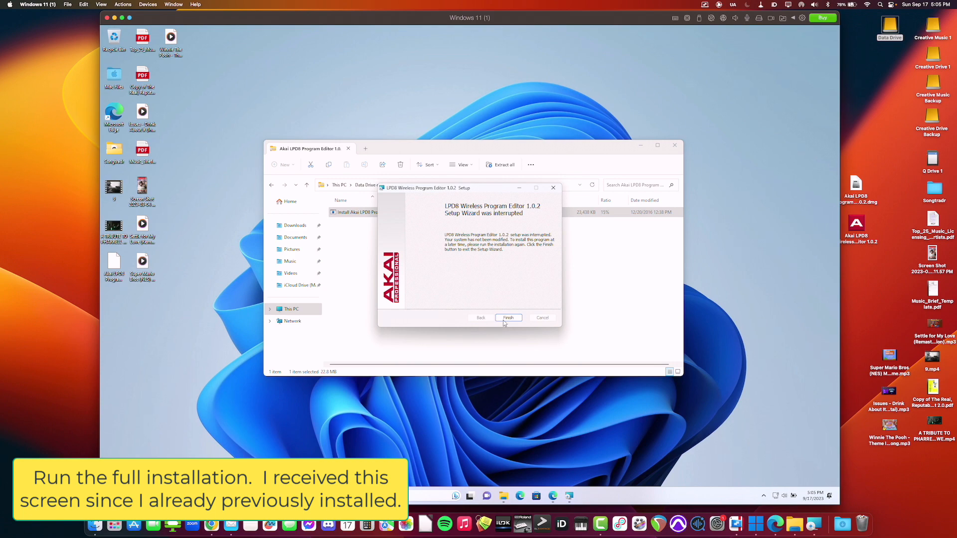
{"action": "left_click", "coordinate": [508, 317]}
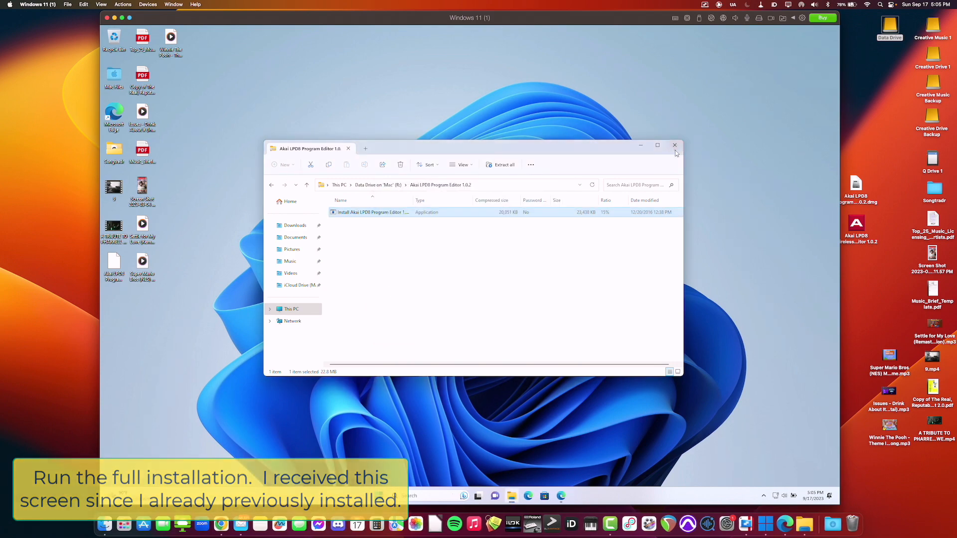
{"action": "left_click", "coordinate": [675, 146]}
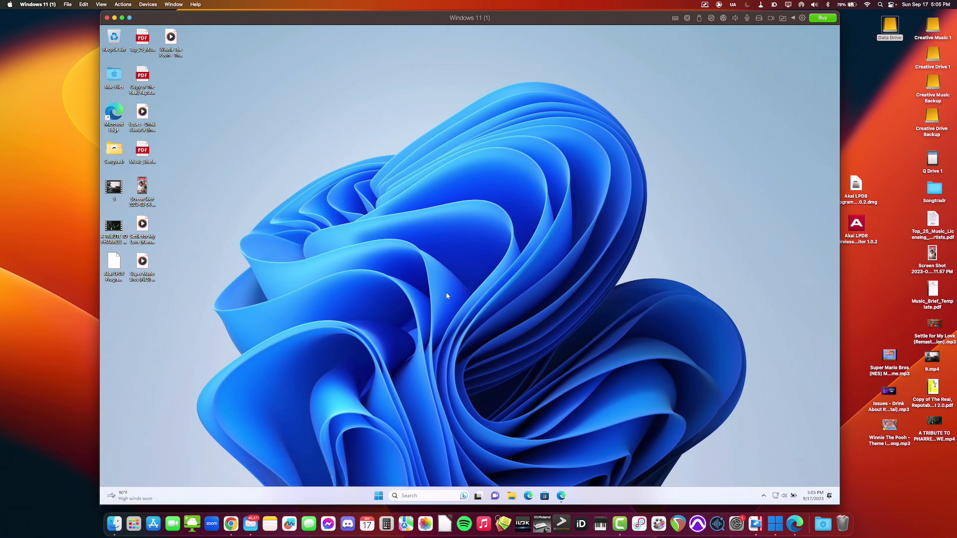
{"action": "mouse_move", "coordinate": [438, 278]}
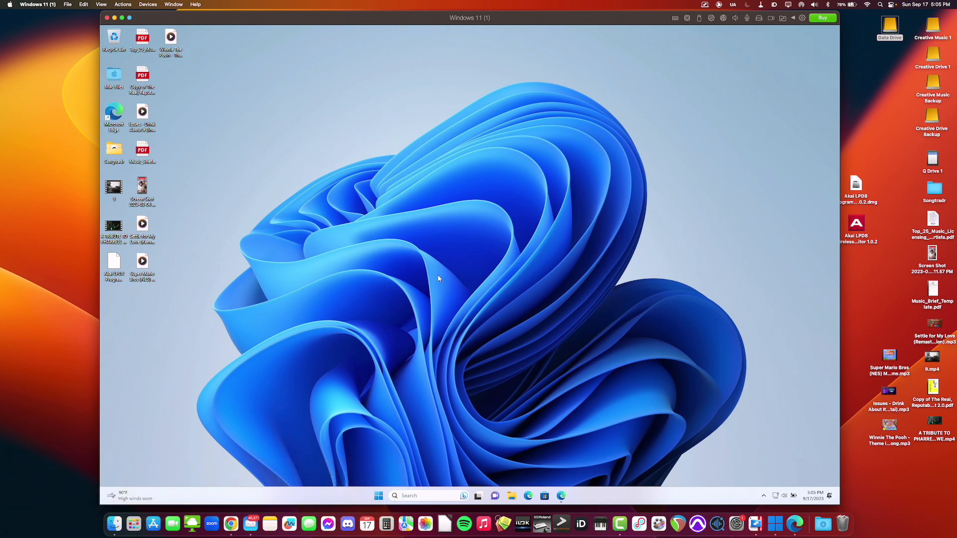
{"action": "mouse_move", "coordinate": [379, 496]}
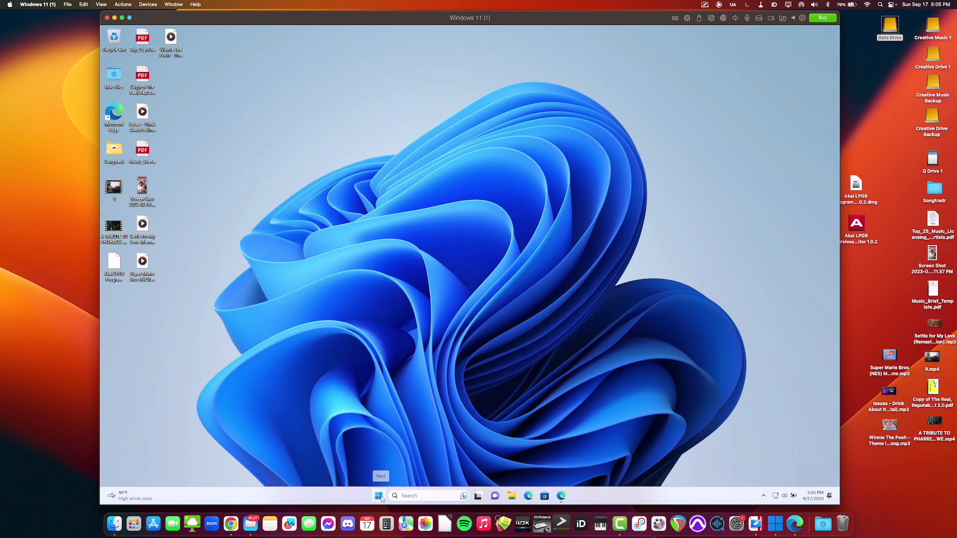
Expand the Akai group in Start's All apps to reach the LPD8 Wireless Program Editor
{"action": "left_click", "coordinate": [379, 495]}
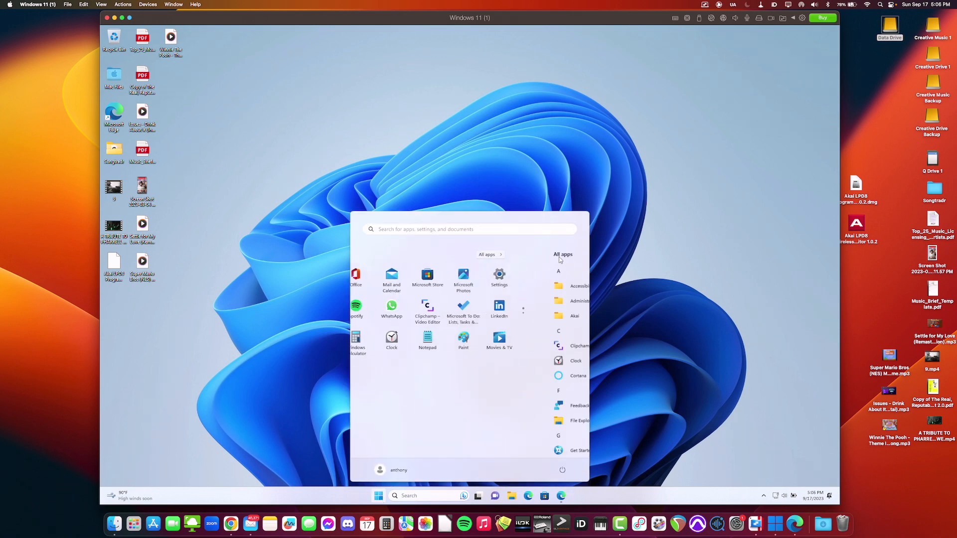
{"action": "left_click", "coordinate": [487, 254]}
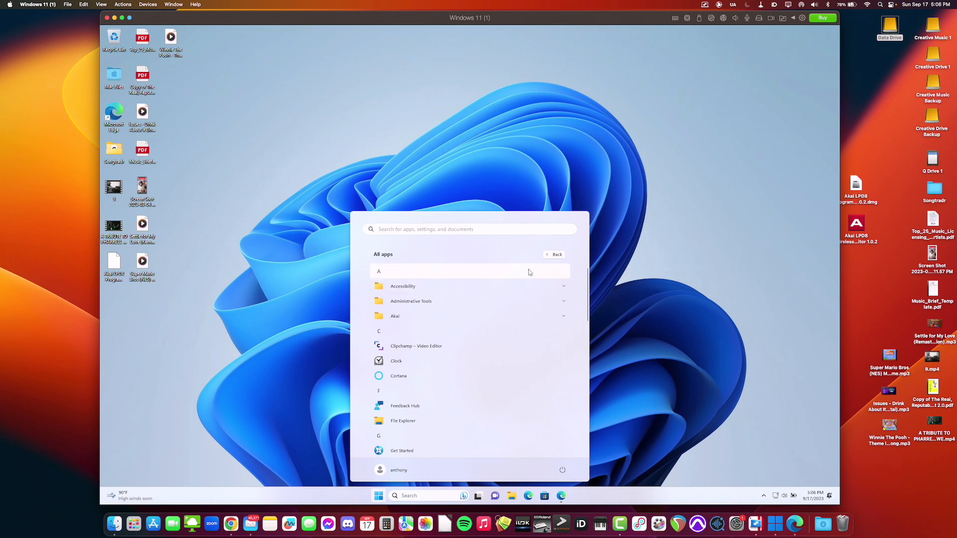
{"action": "mouse_move", "coordinate": [395, 316]}
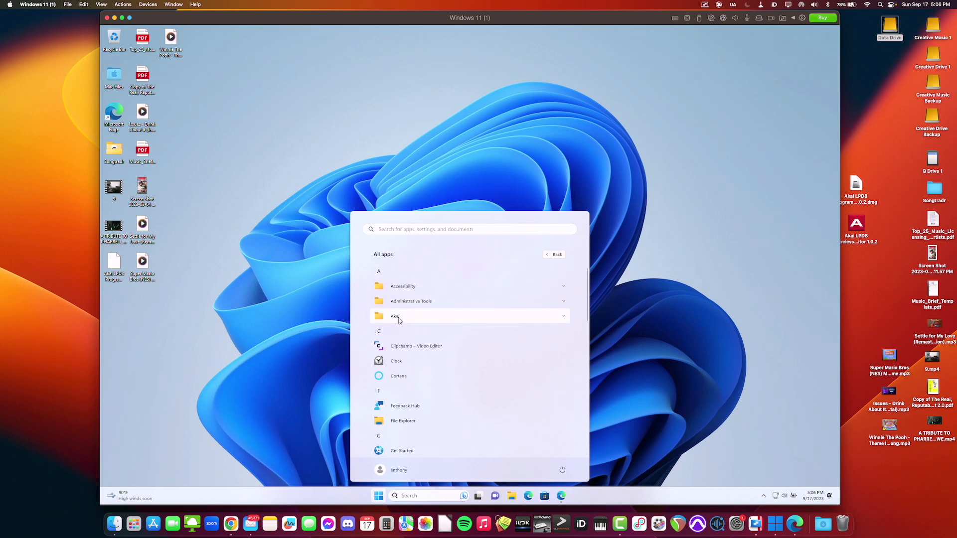
{"action": "left_click", "coordinate": [394, 316]}
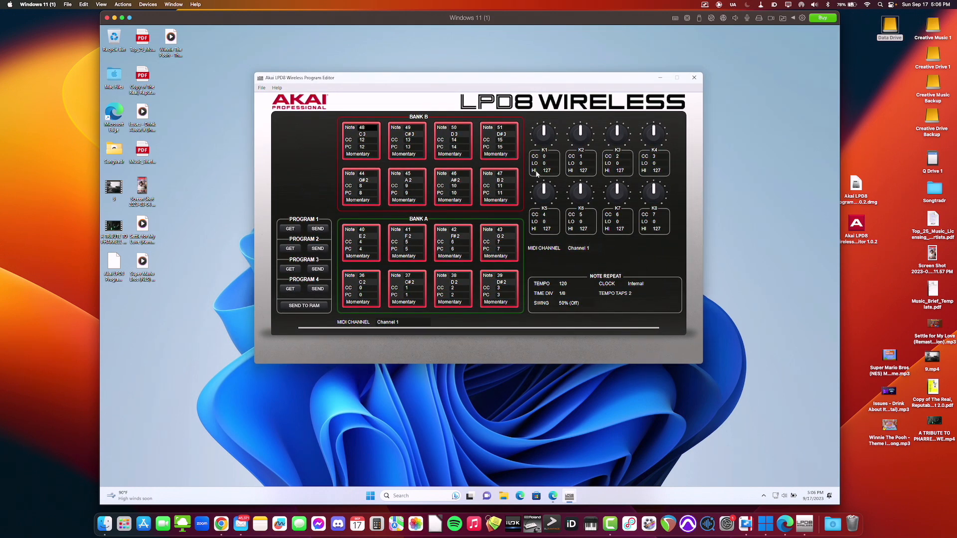
{"action": "mouse_move", "coordinate": [598, 203]}
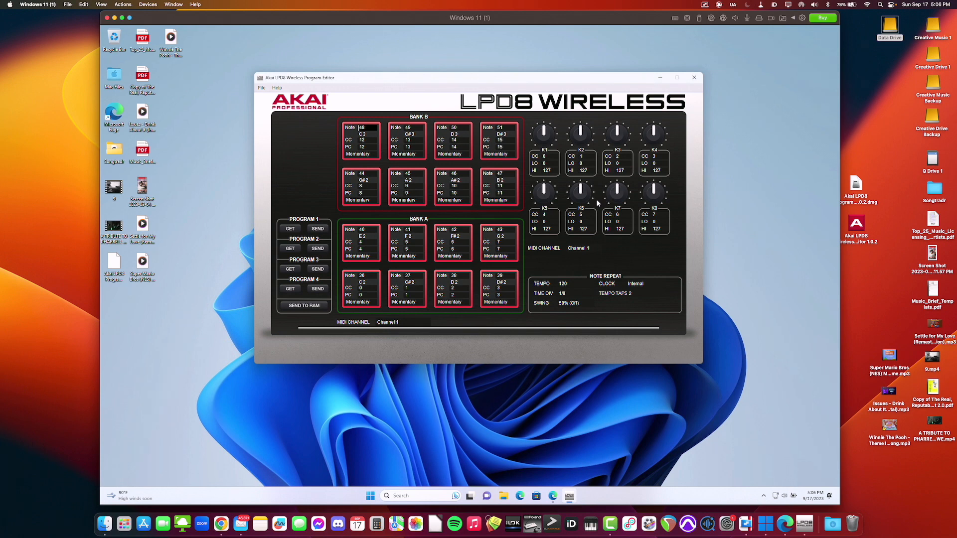
{"action": "mouse_move", "coordinate": [464, 76]}
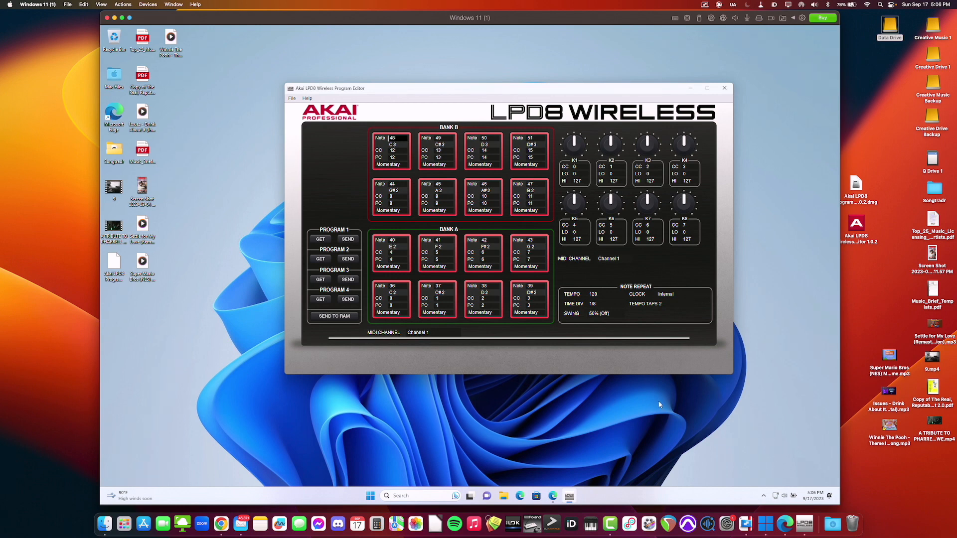
{"action": "mouse_move", "coordinate": [575, 163]}
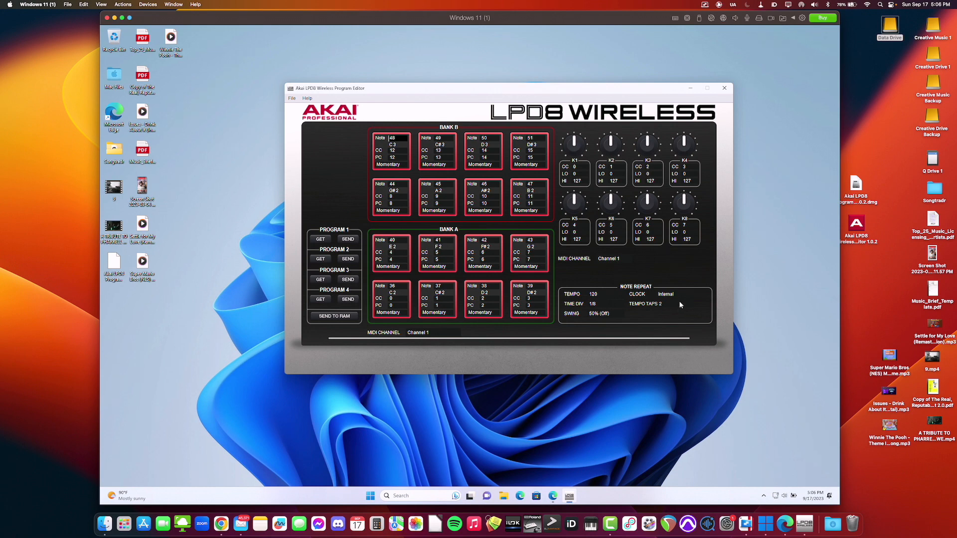
{"action": "mouse_move", "coordinate": [624, 325]}
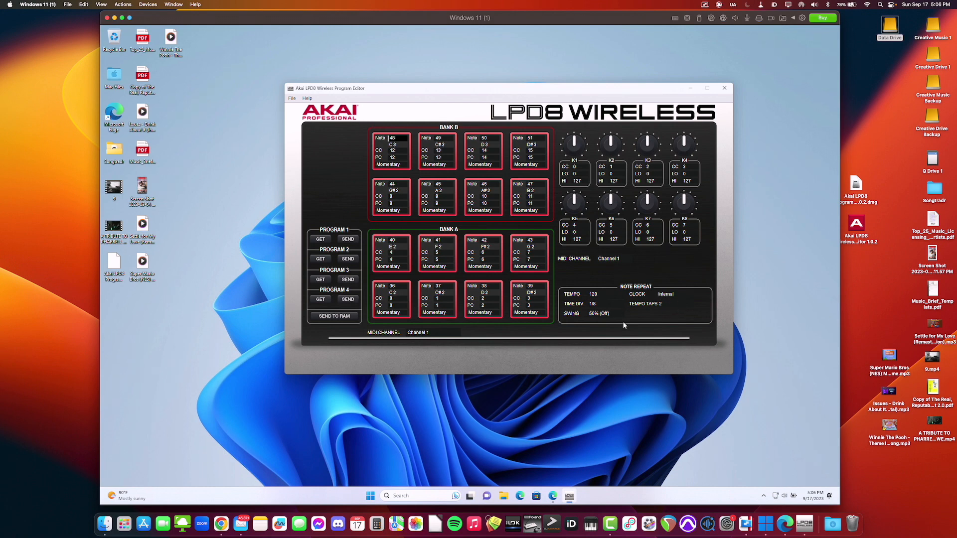
{"action": "mouse_move", "coordinate": [704, 268]}
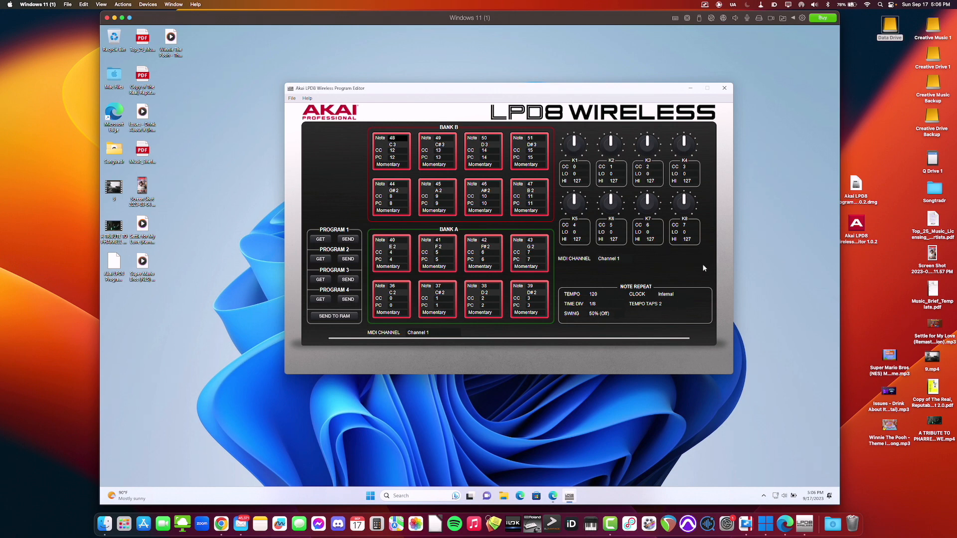